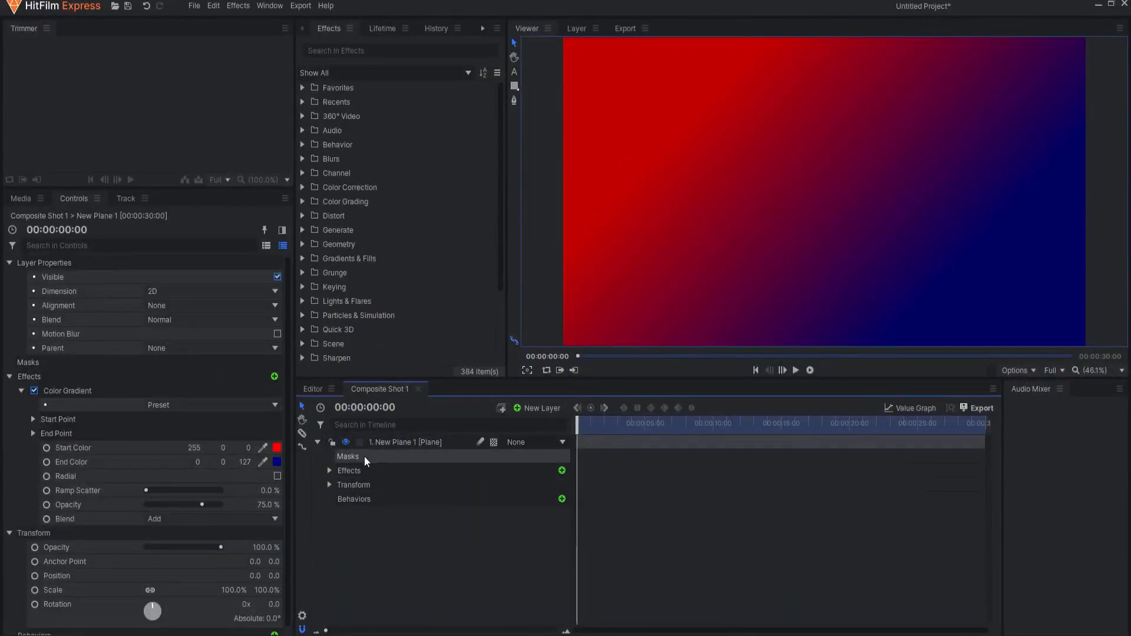
Try rectangle and ellipse mask shapes on the plane, keeping one small red polygon mask at lower left
left_click(347, 455)
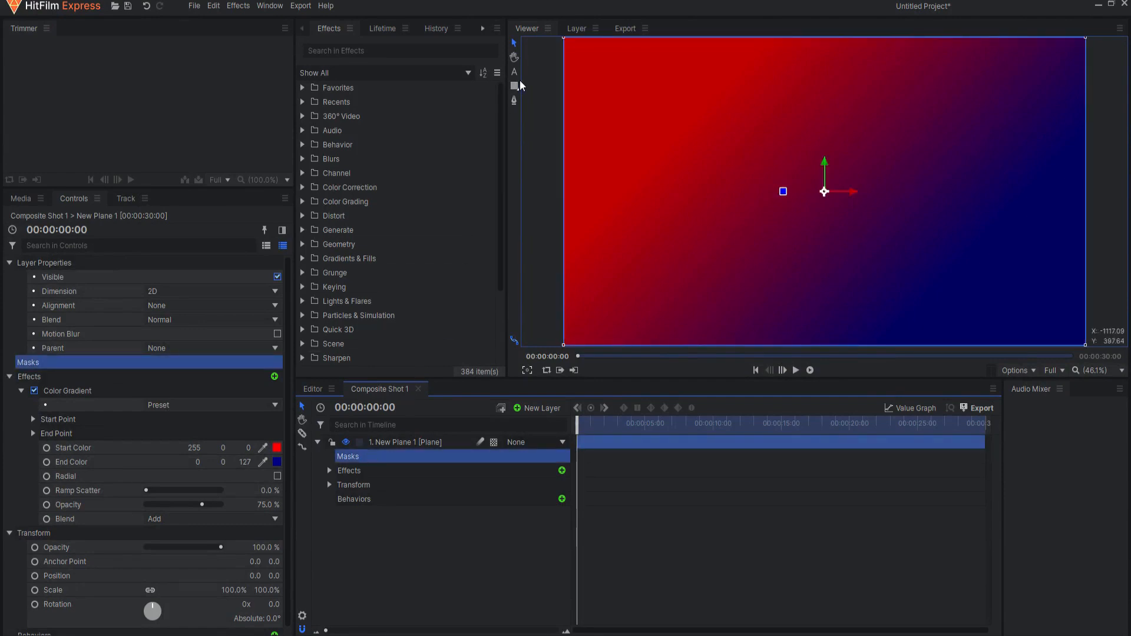
mouse_move(514, 86)
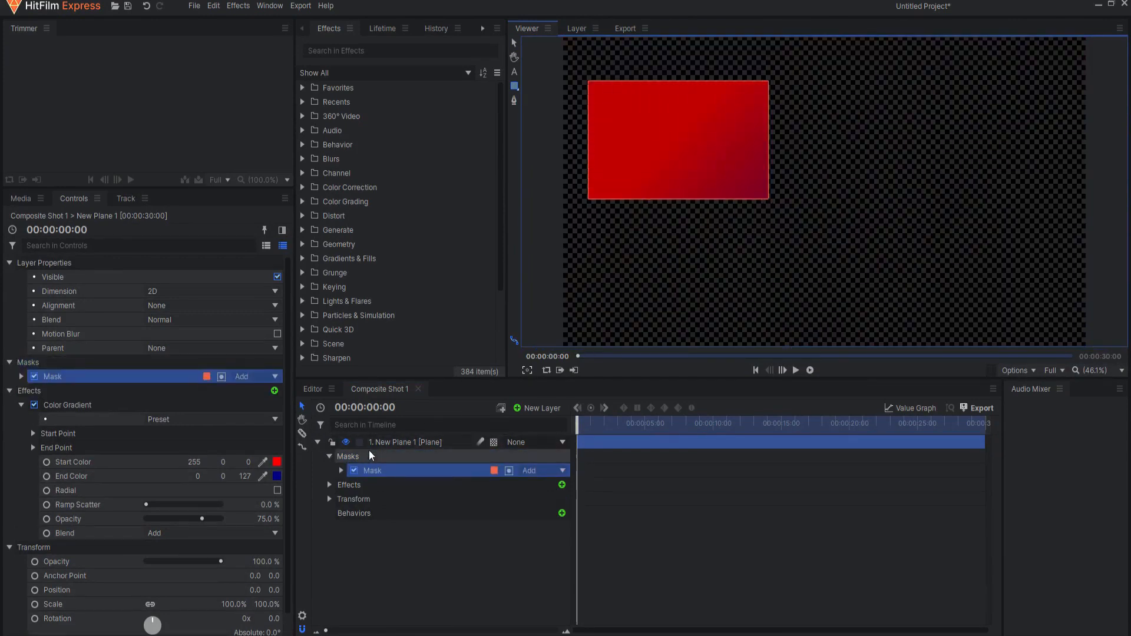
left_click(346, 456)
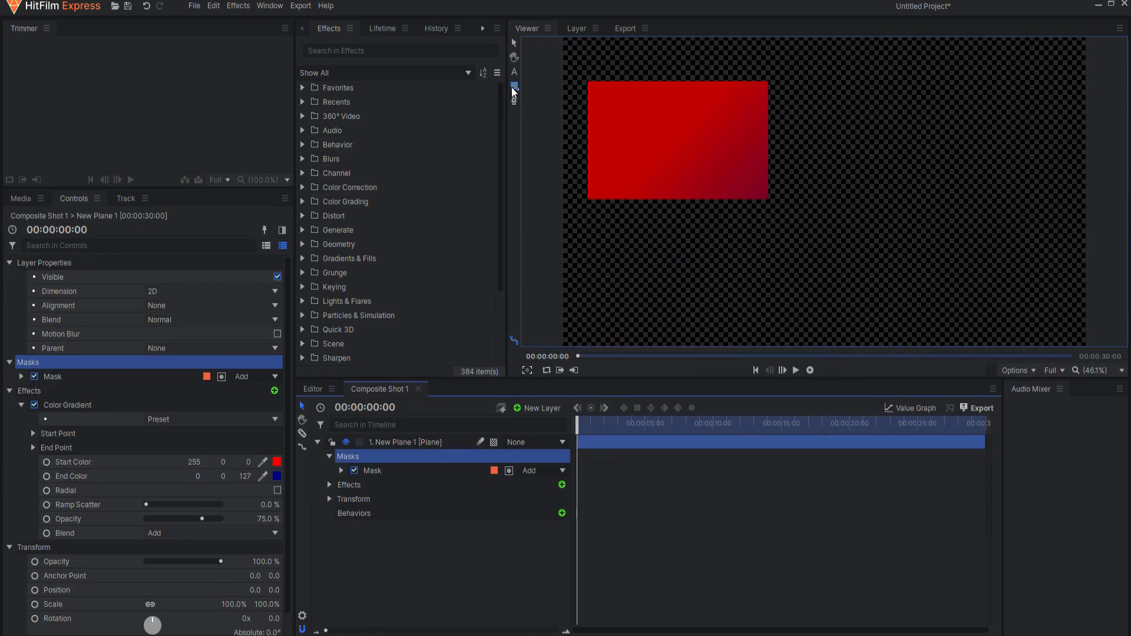
left_click(513, 86)
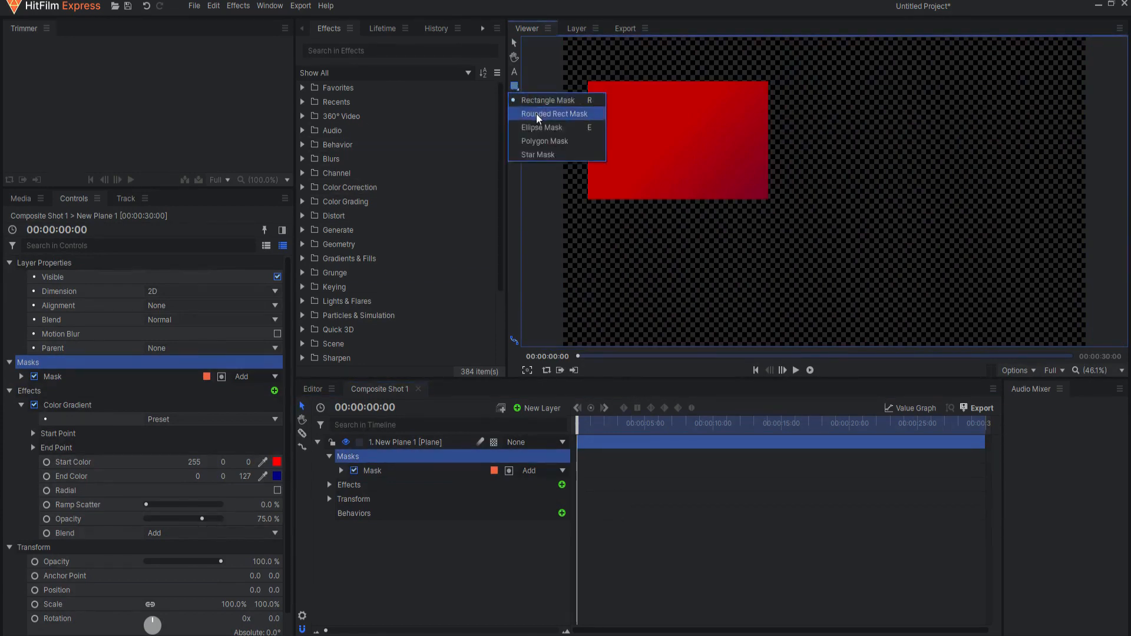
left_click(555, 113)
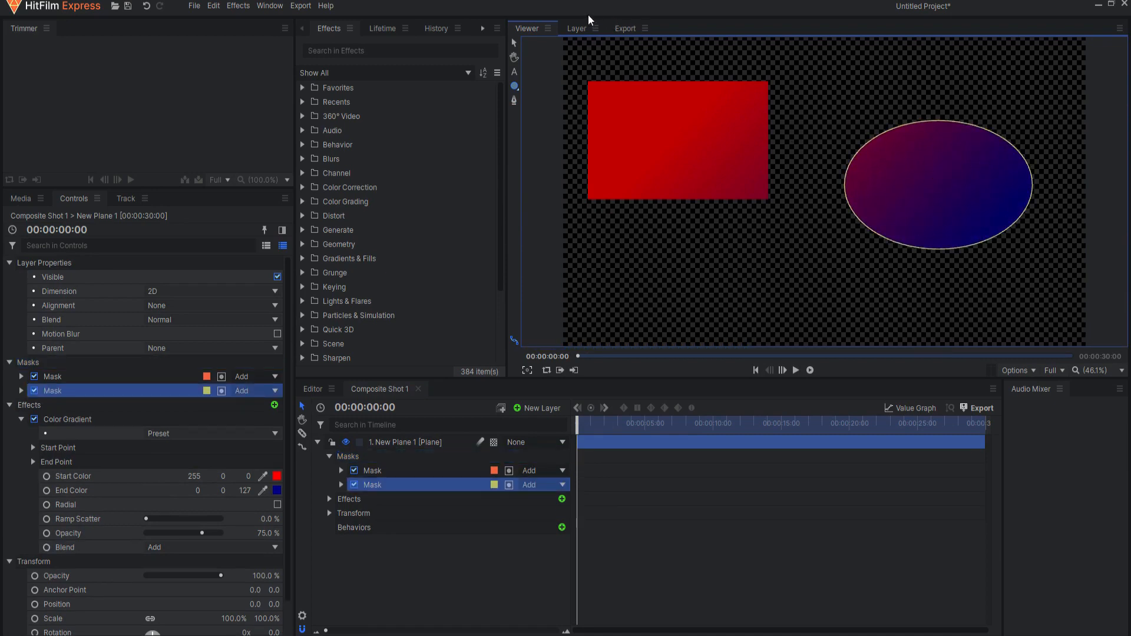
left_click(576, 29)
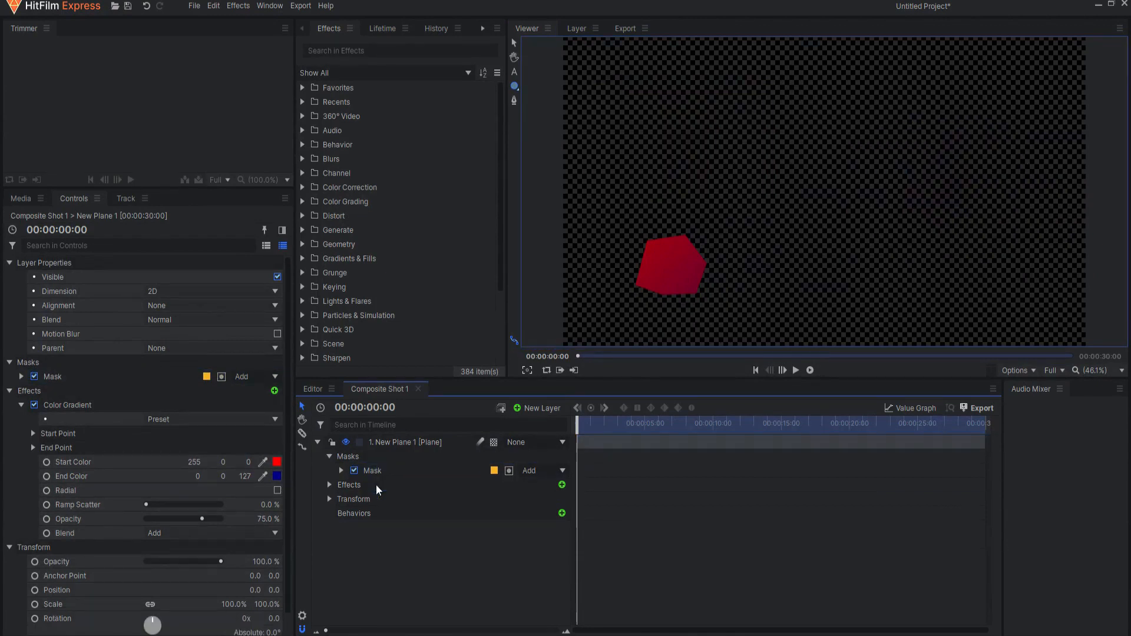
Move the existing red polygon mask toward the frame centre
left_click(372, 470)
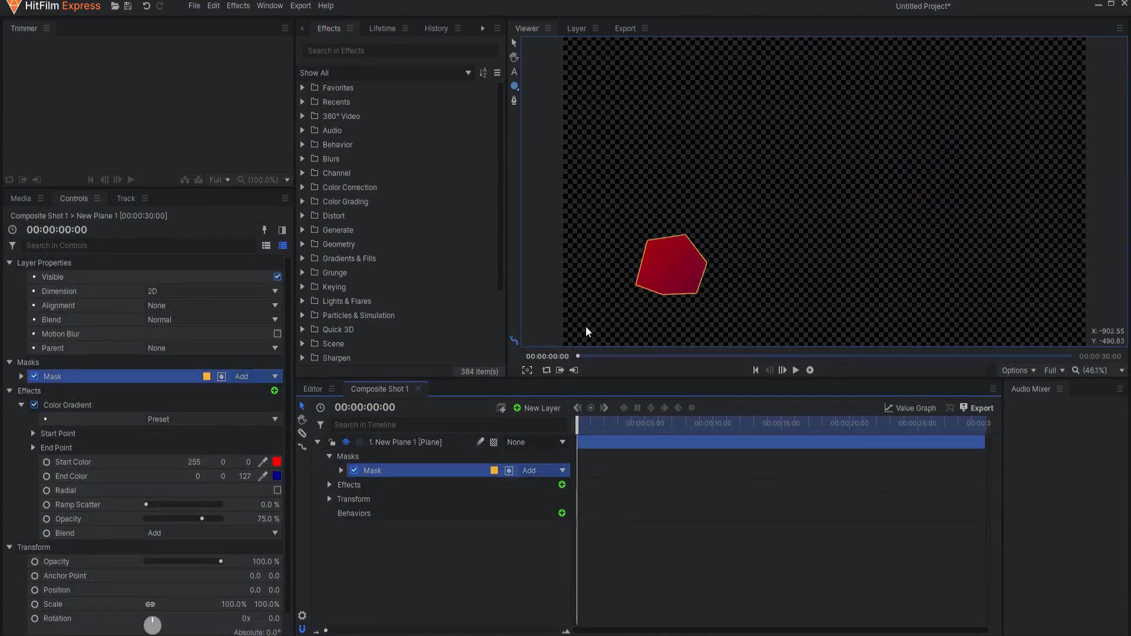
left_click_drag(667, 268, 793, 179)
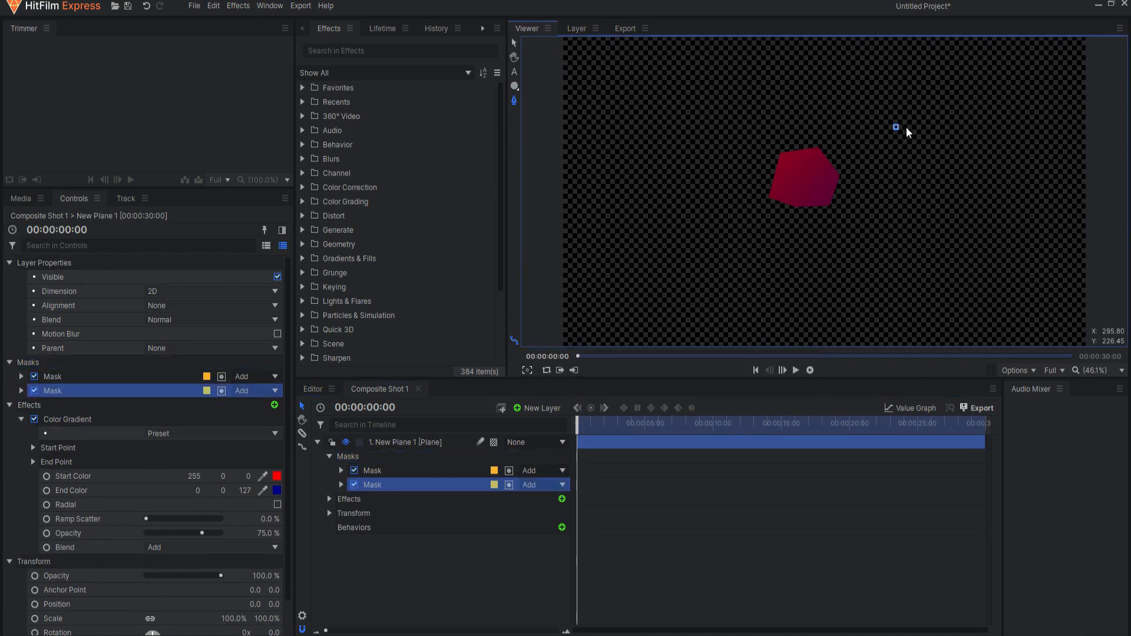
Draw a curved freehand mask at right revealing a purple blob and refine its Bezier handles
left_click_drag(895, 127, 951, 140)
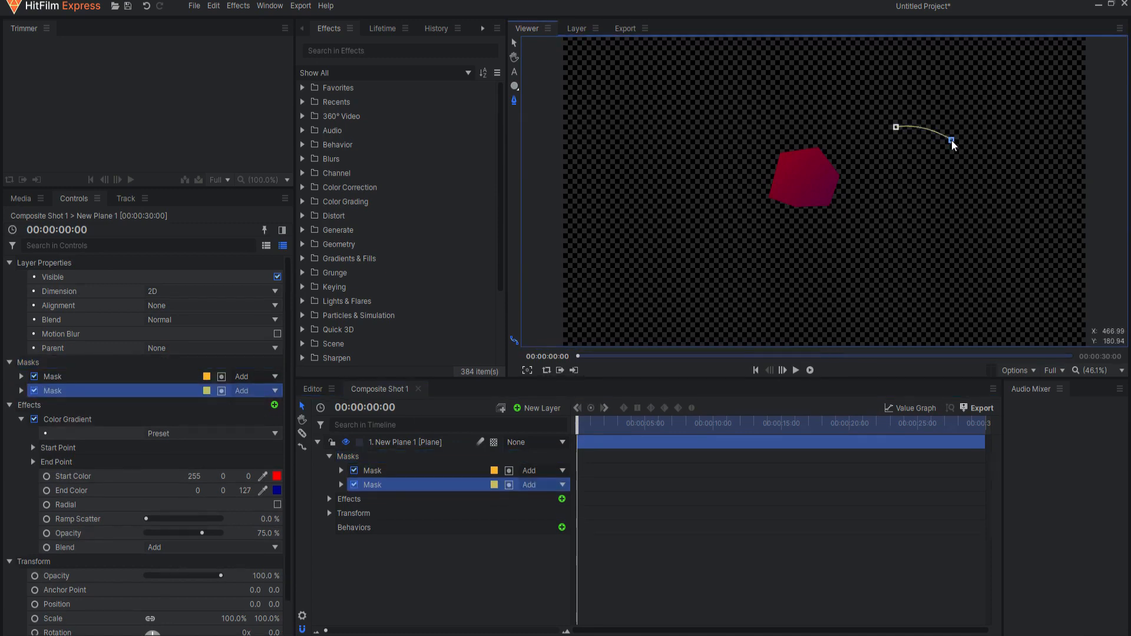
left_click_drag(952, 140, 939, 191)
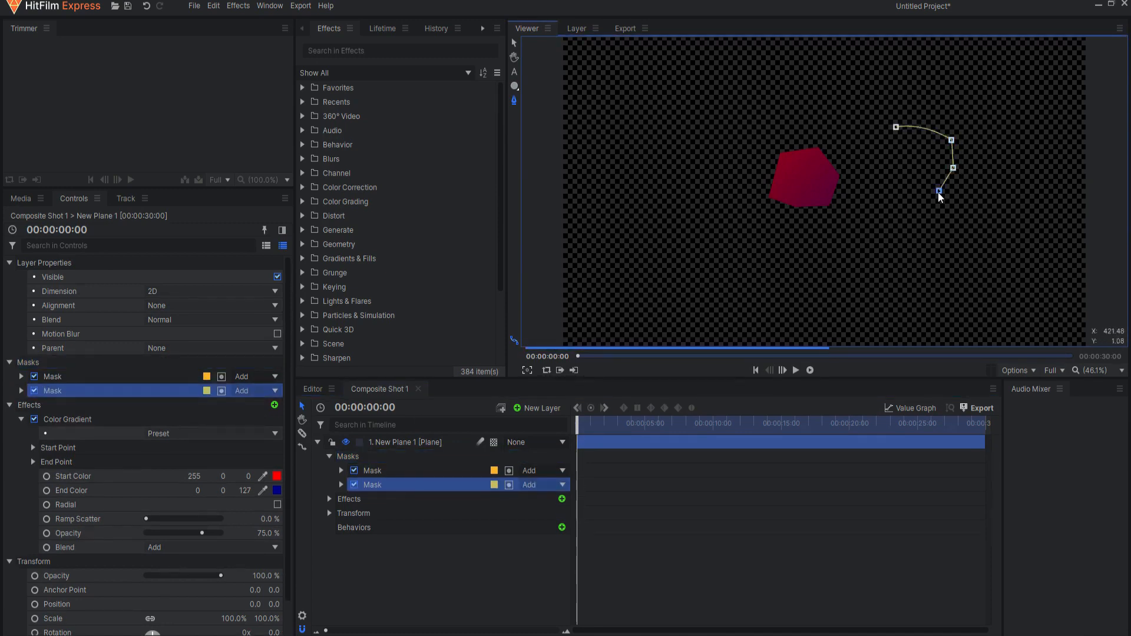
left_click_drag(939, 189, 897, 179)
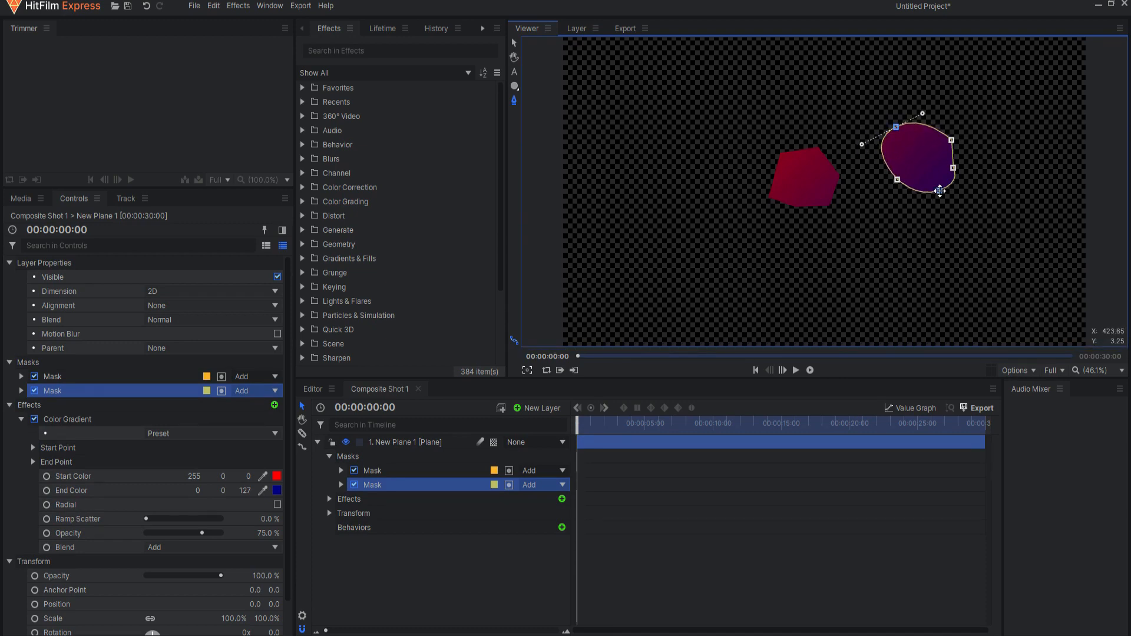
left_click_drag(940, 191, 940, 201)
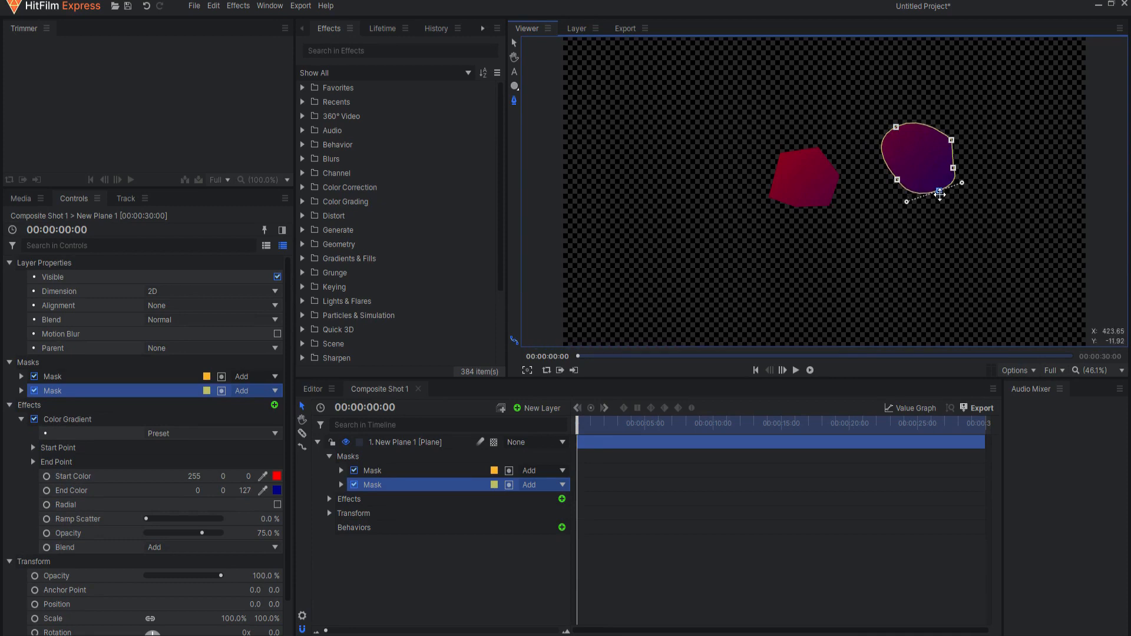
right_click(940, 194)
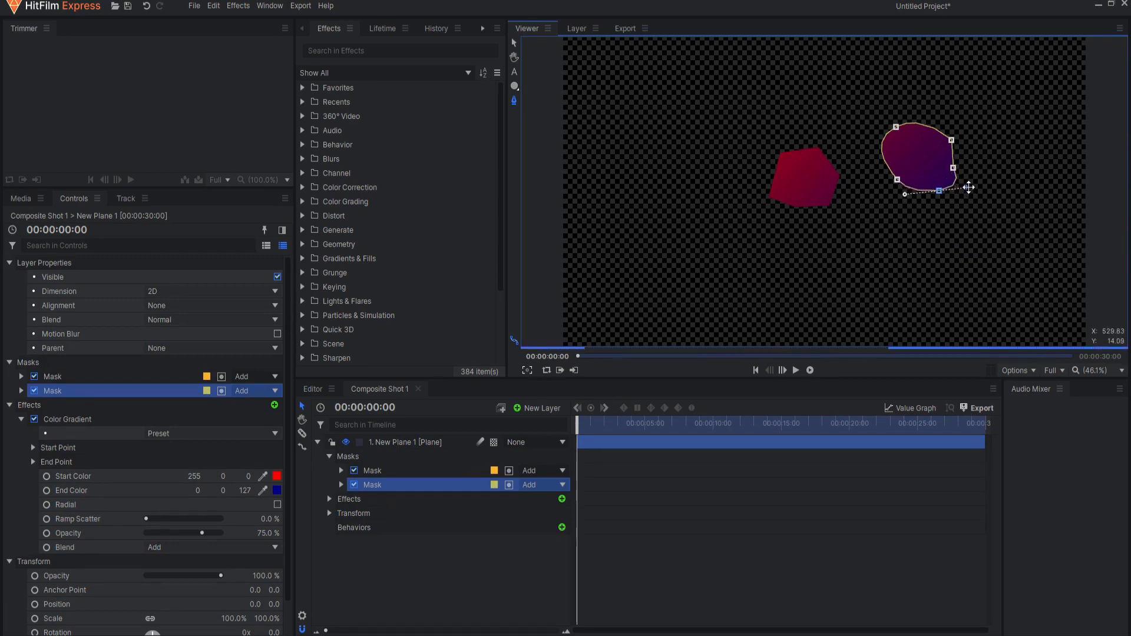
left_click_drag(939, 188, 965, 182)
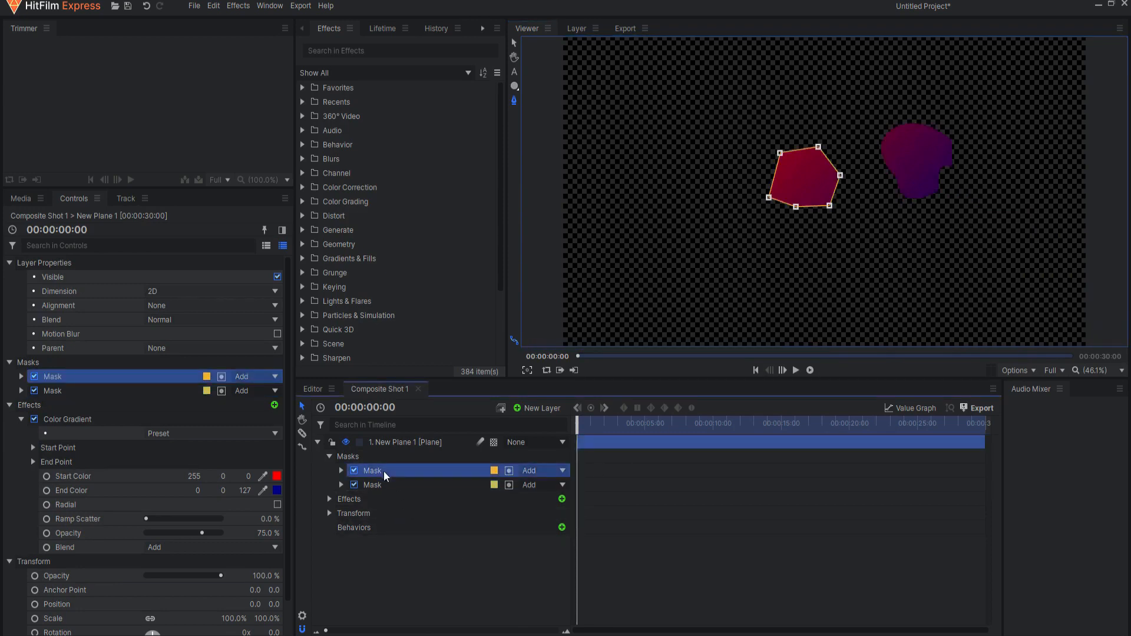
Delete both masks so the full red-to-blue gradient plane fills the frame again
left_click(372, 484)
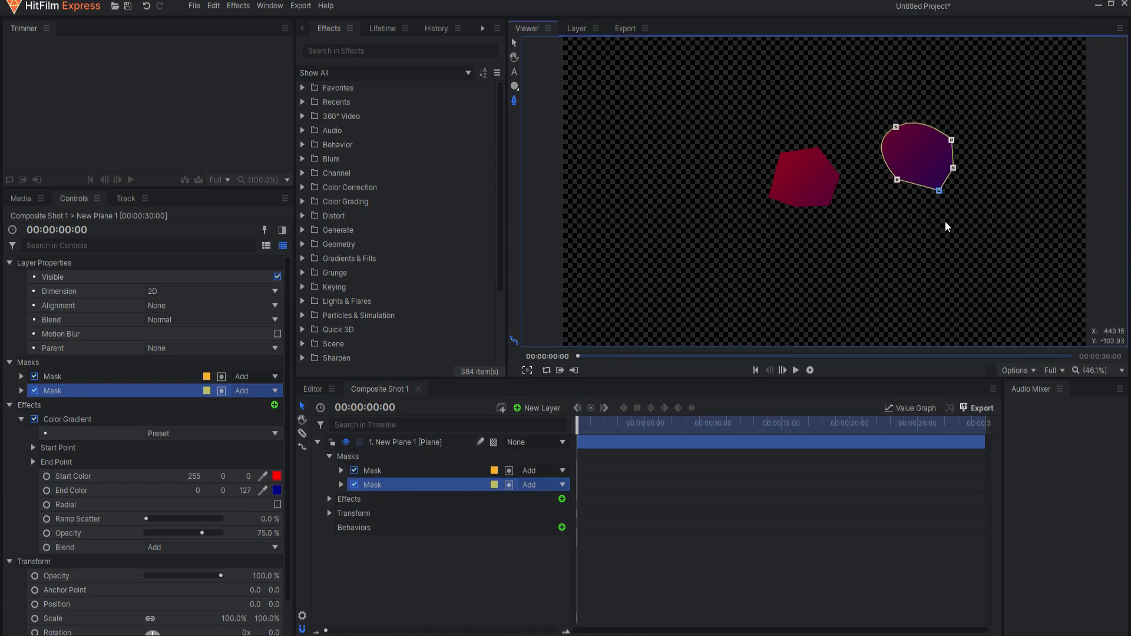
left_click_drag(938, 189, 951, 210)
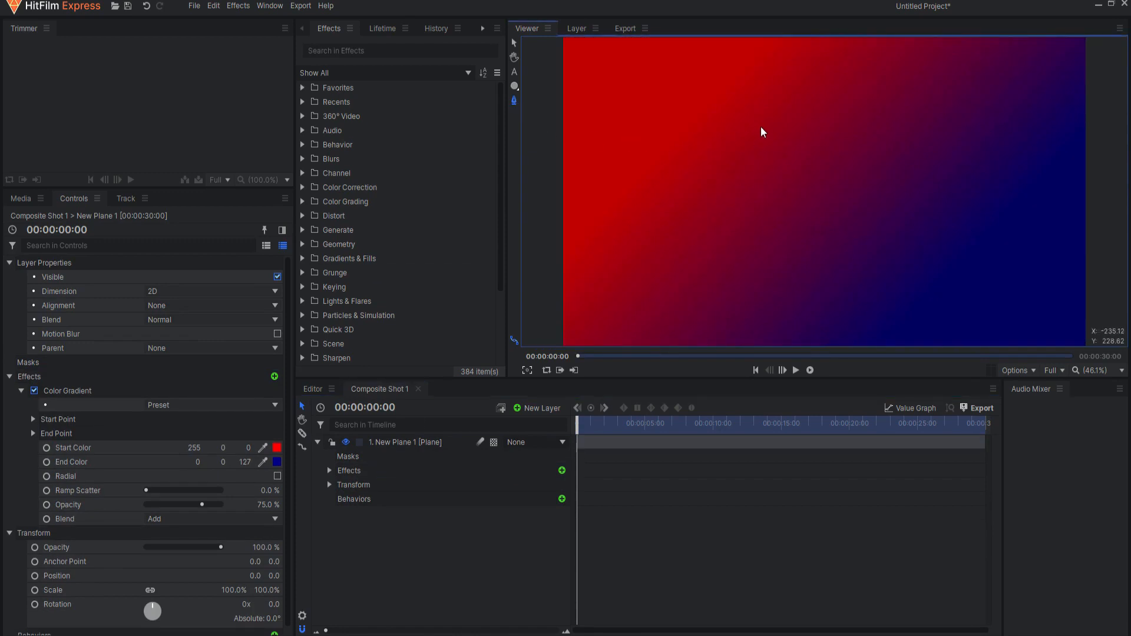
Draw a new five-sided mask mid-frame and stretch its top and bottom points apart
left_click(841, 221)
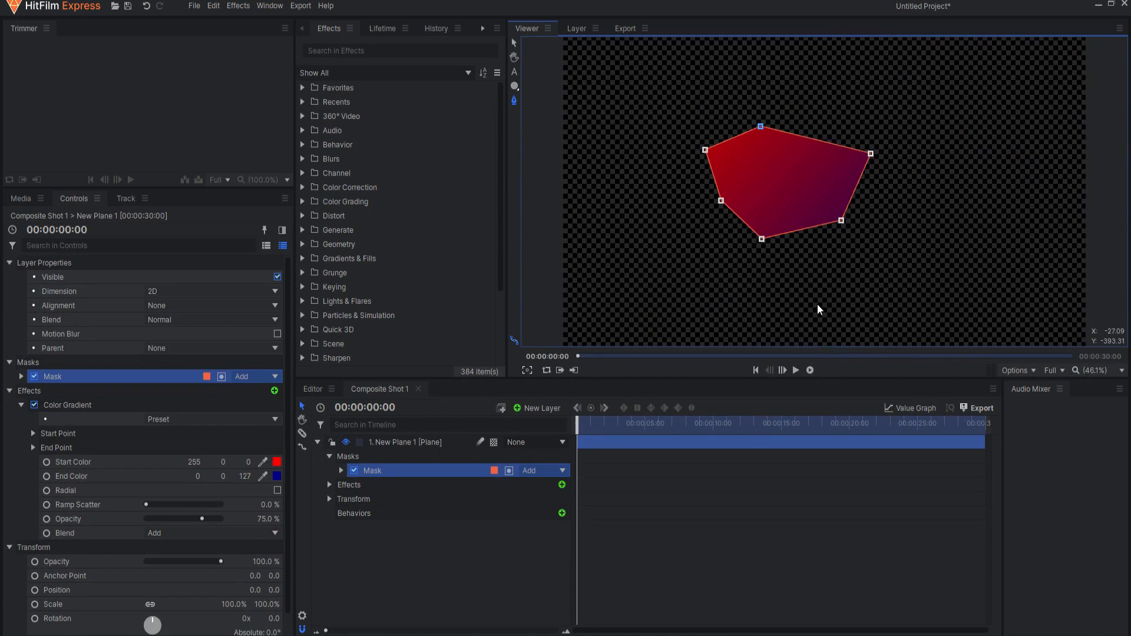
left_click_drag(760, 126, 774, 103)
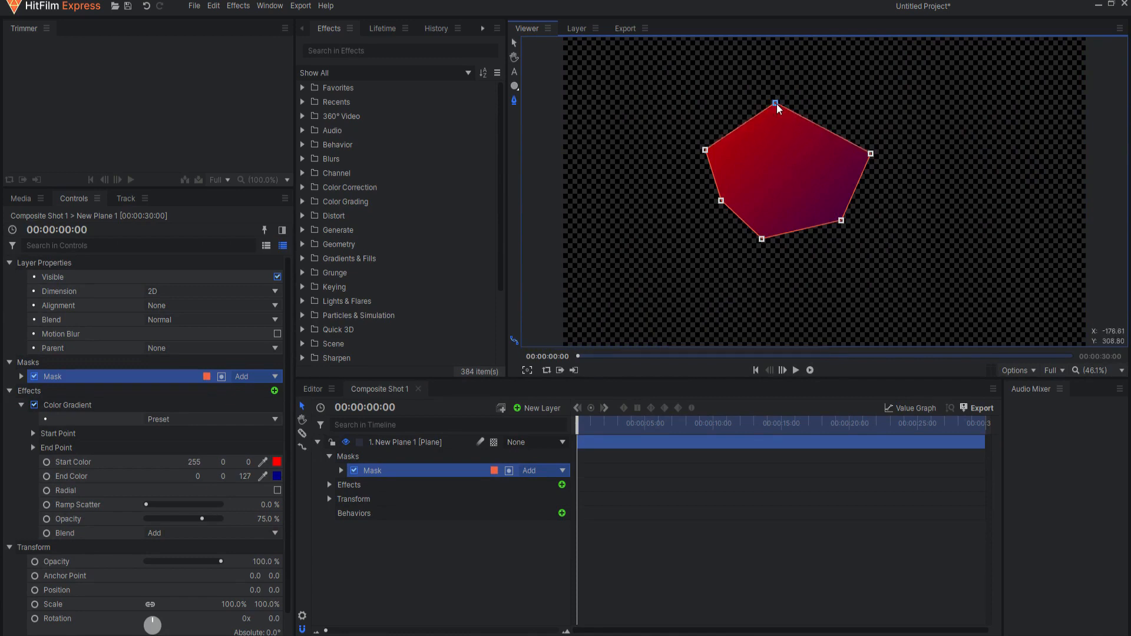
mouse_move(719, 310)
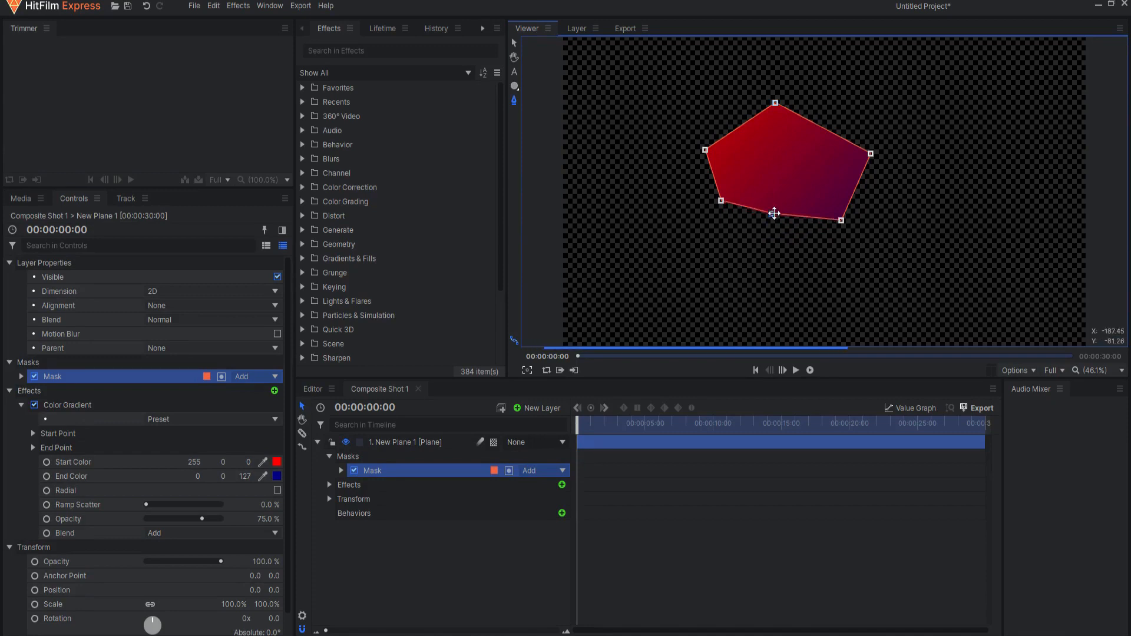
left_click_drag(774, 219, 774, 247)
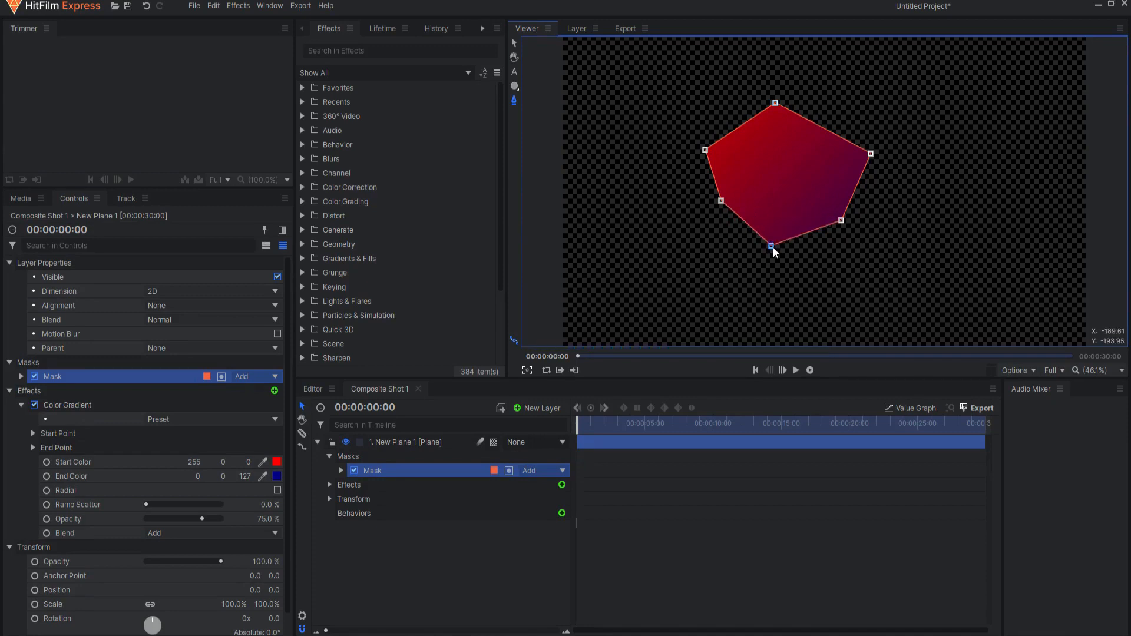
Expand the mask's Transform properties to show Path, Position, Scale and Rotation
left_click(341, 470)
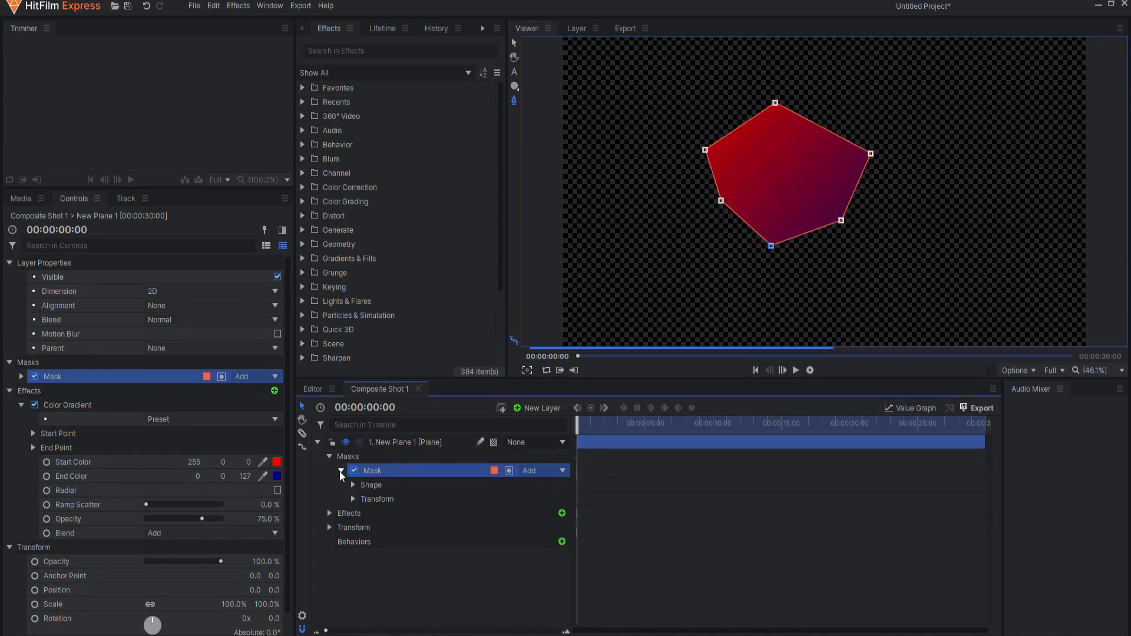
left_click(352, 499)
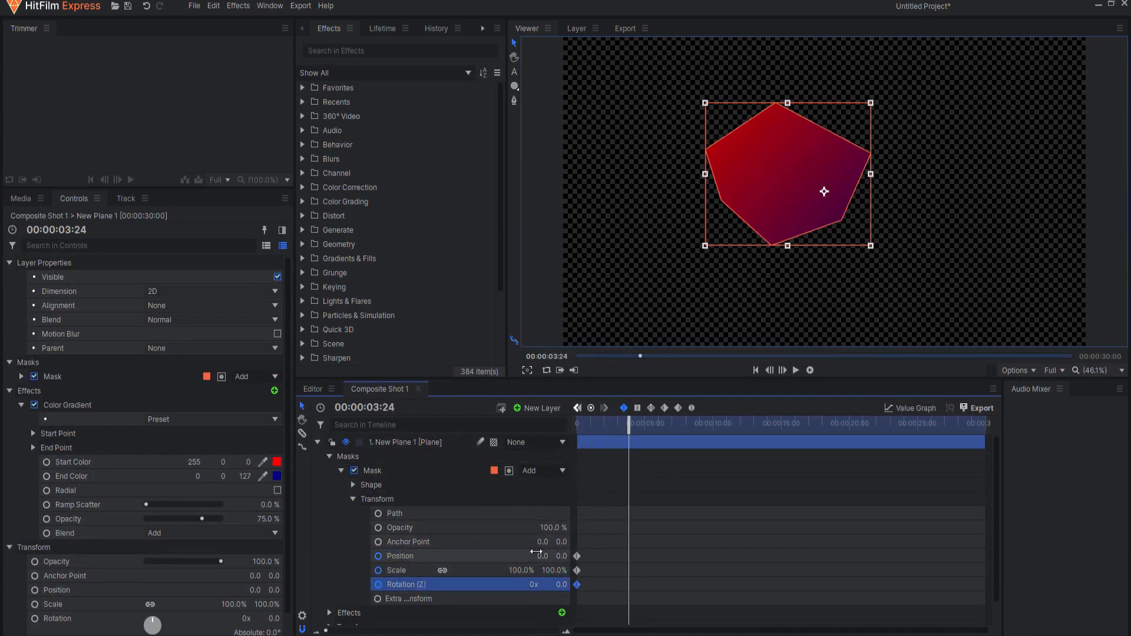
At one second shift, scale to 112% and rotate the mask 6.9°, pulling its left points outward
left_click_drag(823, 191, 901, 178)
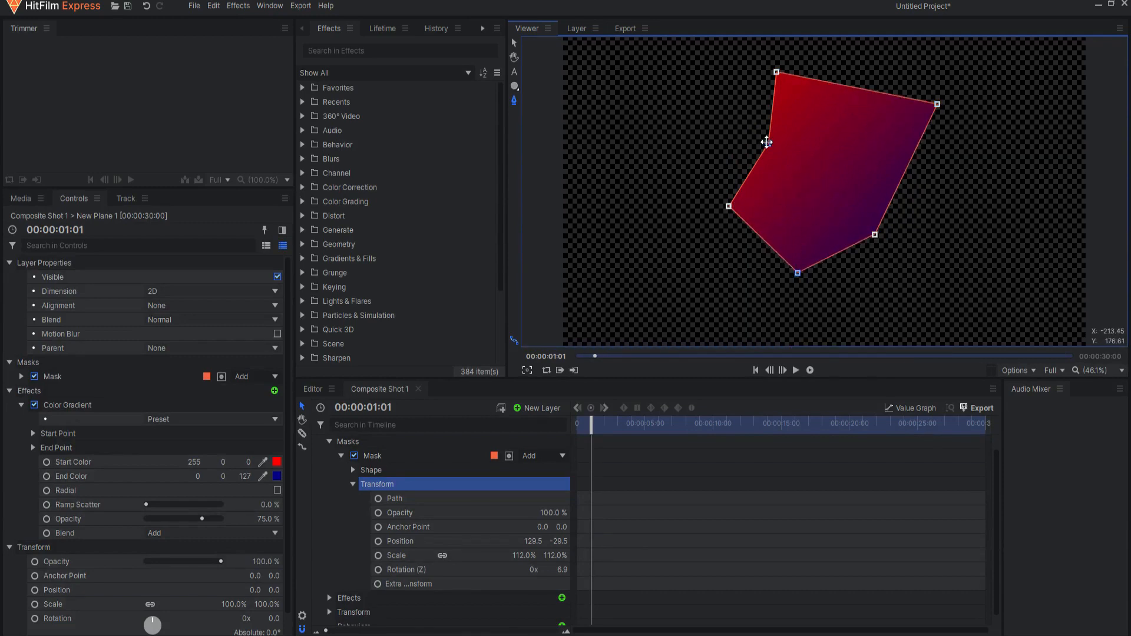
left_click_drag(728, 205, 696, 126)
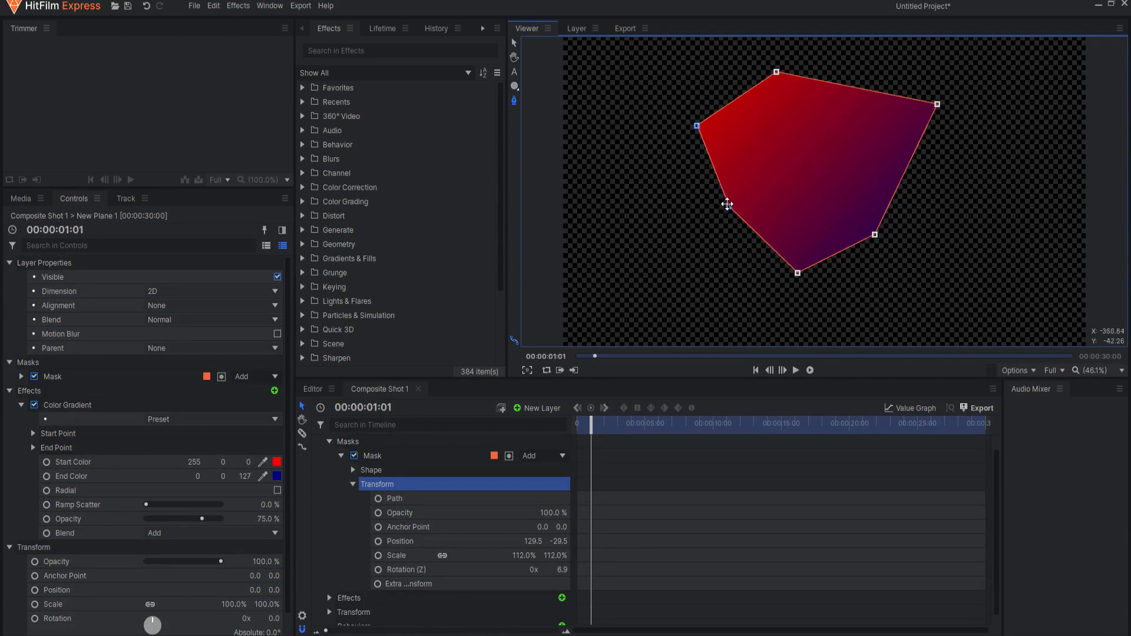
left_click_drag(727, 204, 785, 167)
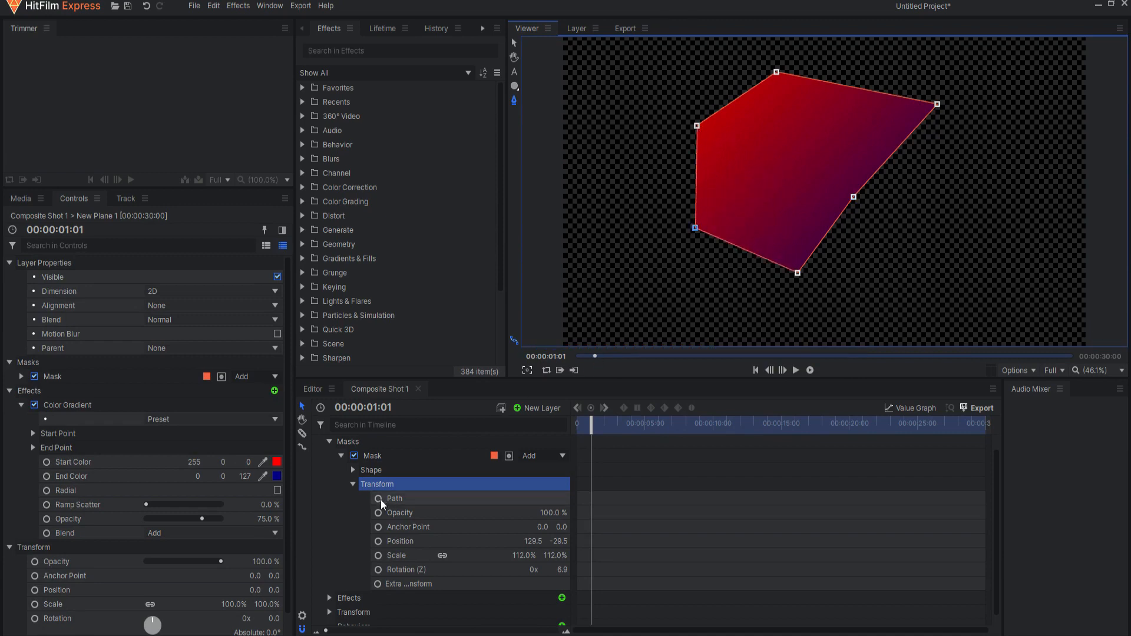
Keyframe the mask path at one second, then reshape its lower-left point at three seconds
left_click(378, 497)
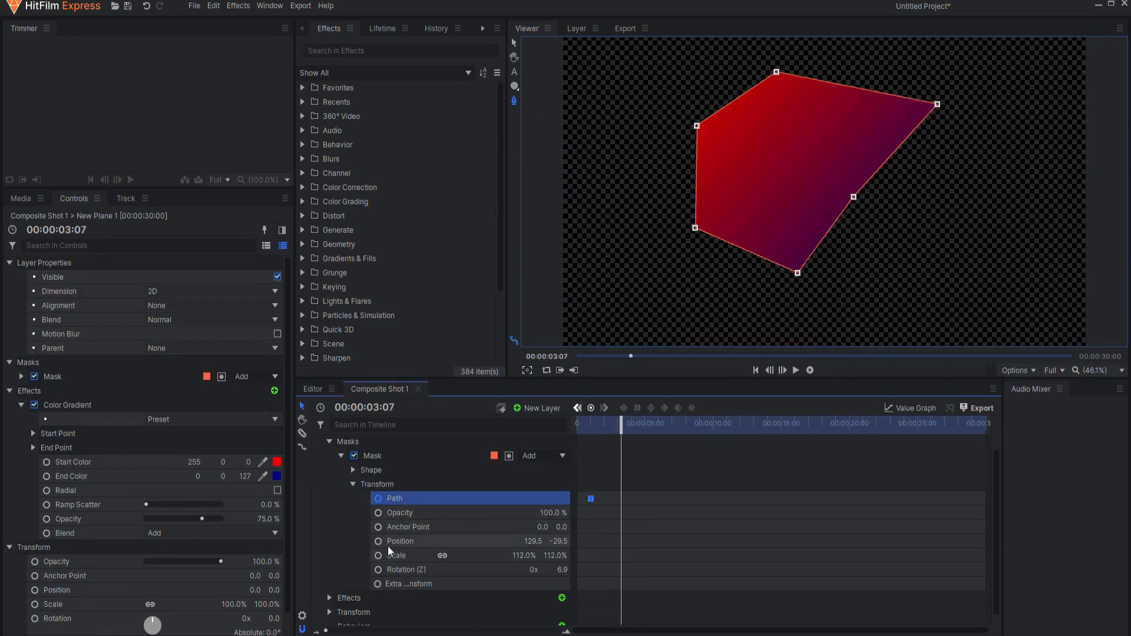
left_click(399, 541)
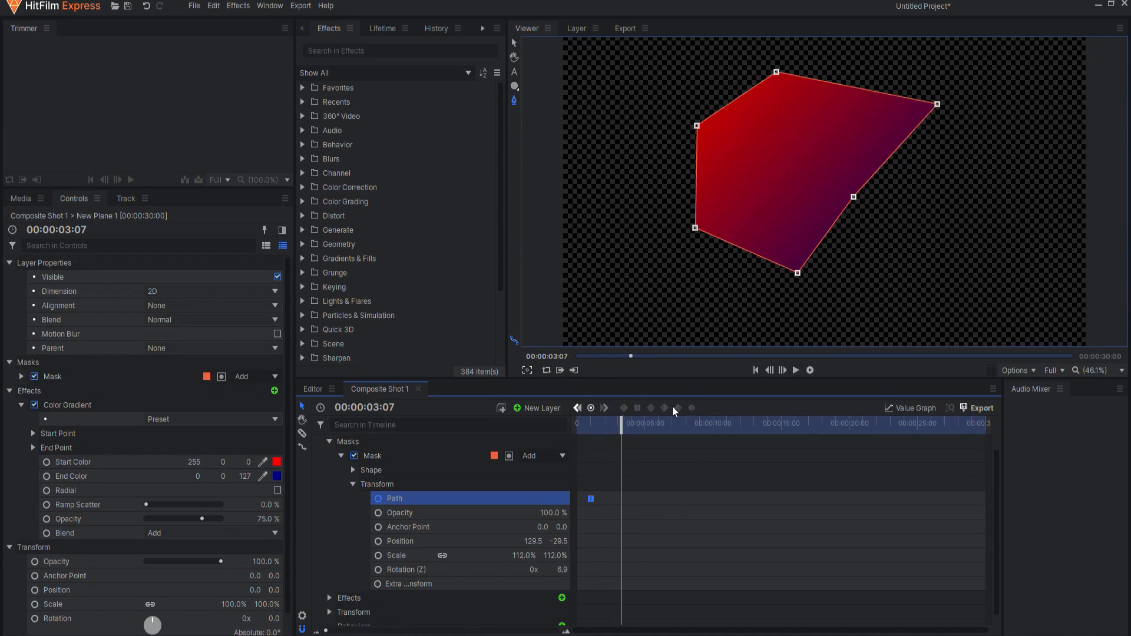
mouse_move(694, 228)
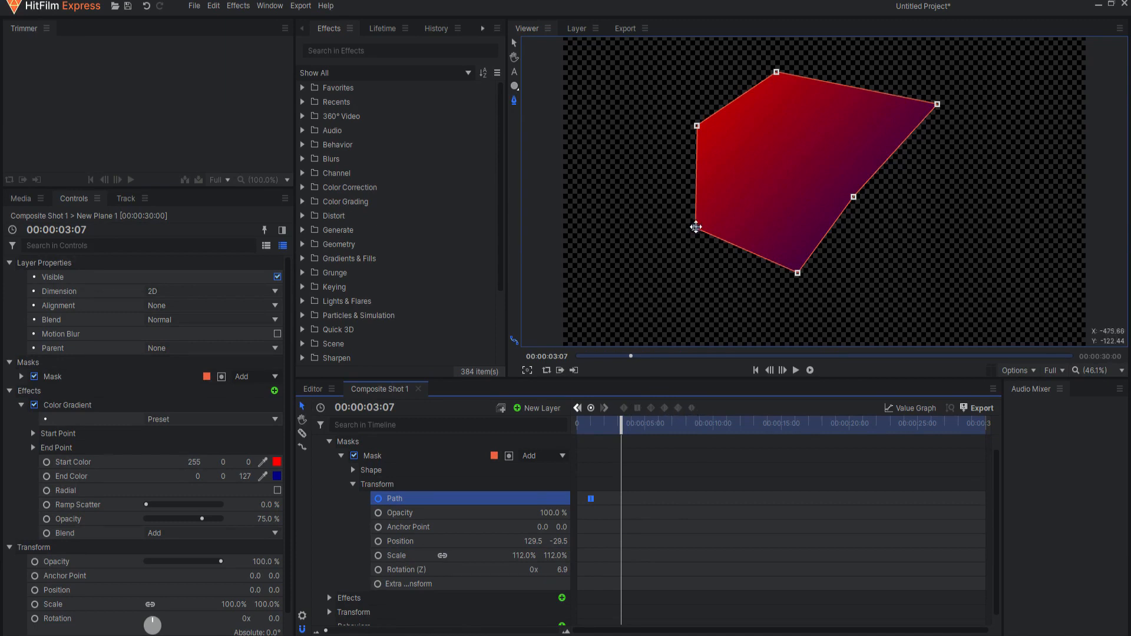
left_click_drag(696, 226, 755, 187)
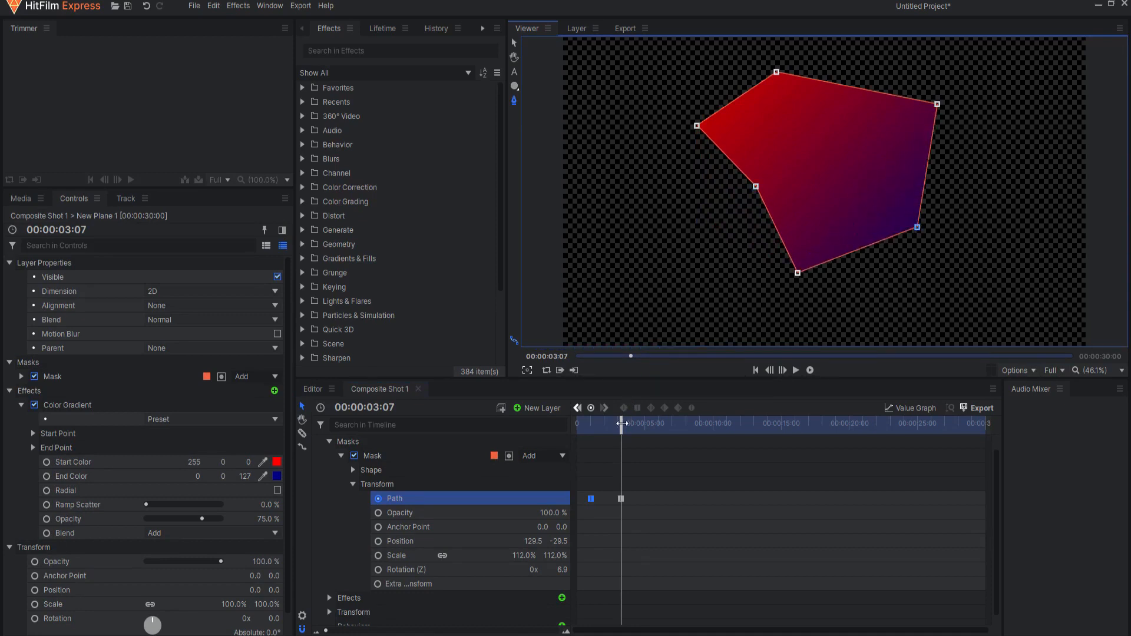
left_click_drag(621, 422, 629, 423)
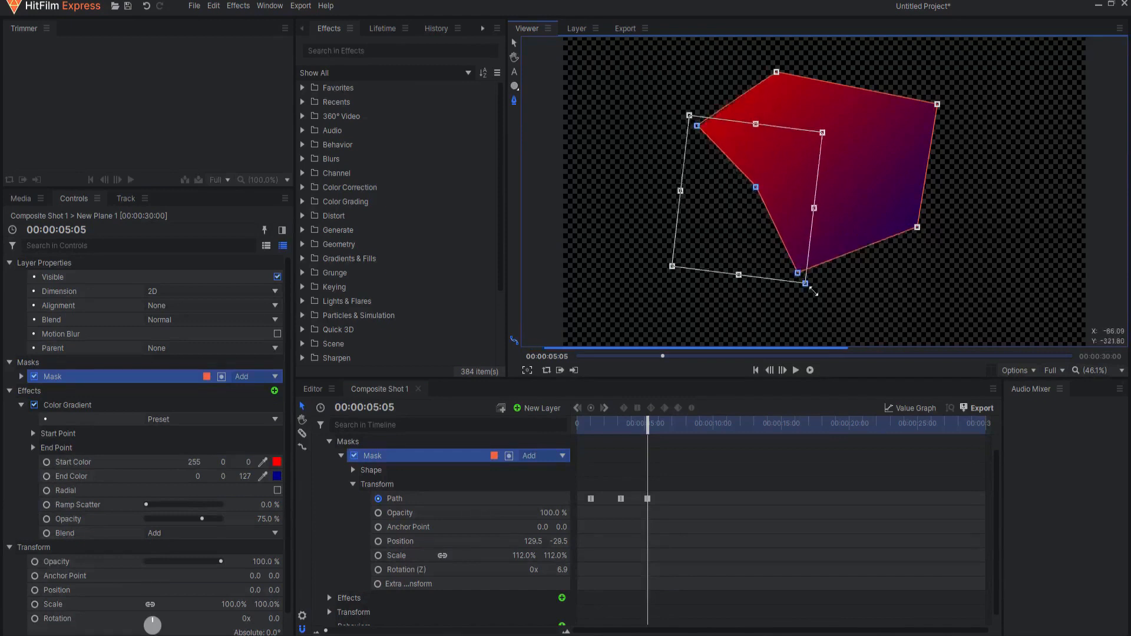
At five seconds scale the selected left mask points and move them up toward the top-left
left_click_drag(808, 284, 768, 231)
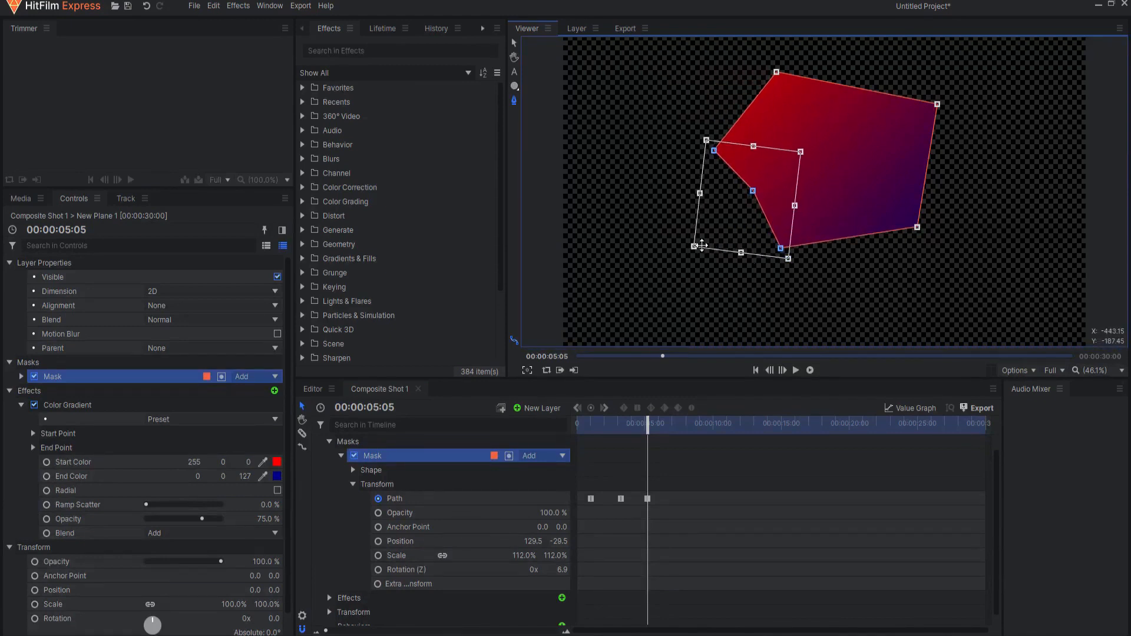
left_click_drag(701, 244, 653, 268)
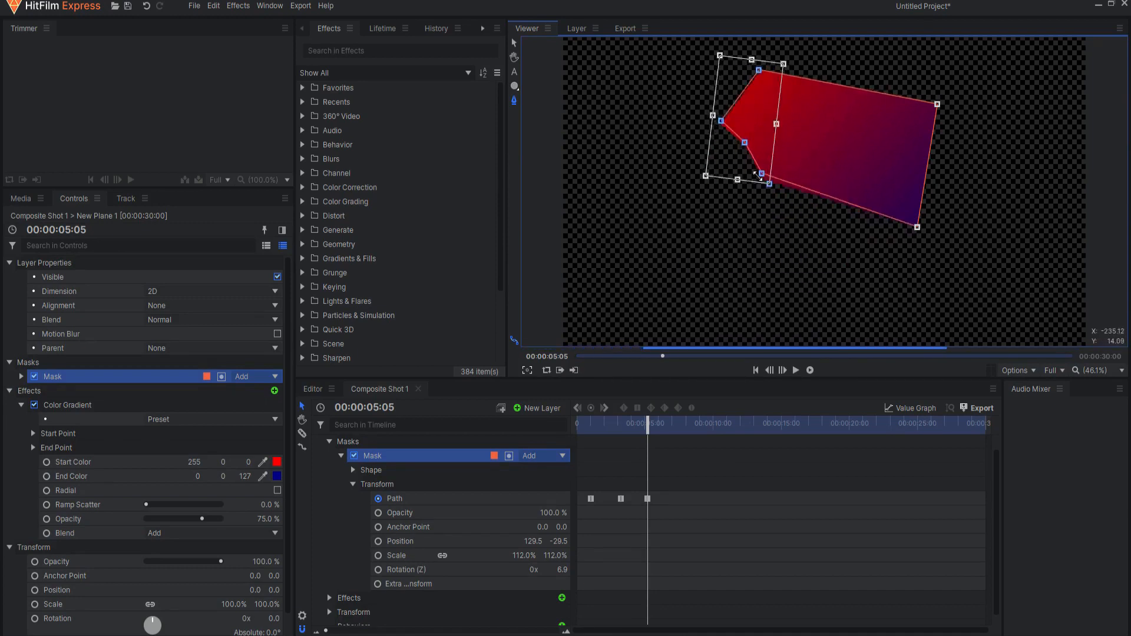
left_click_drag(759, 177, 792, 263)
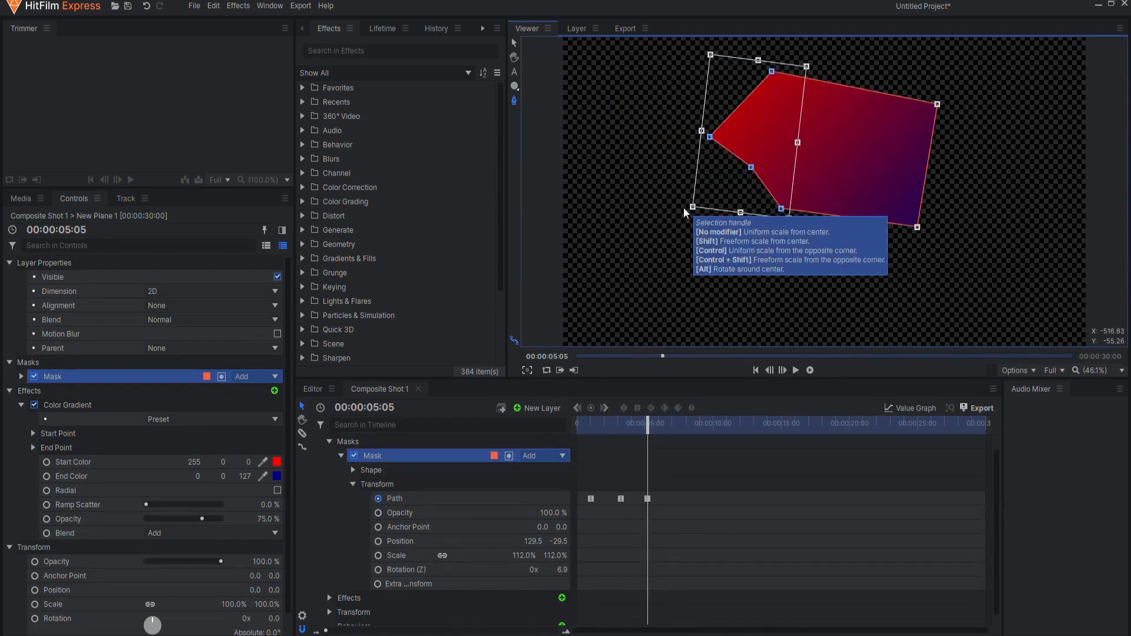
left_click_drag(693, 205, 735, 228)
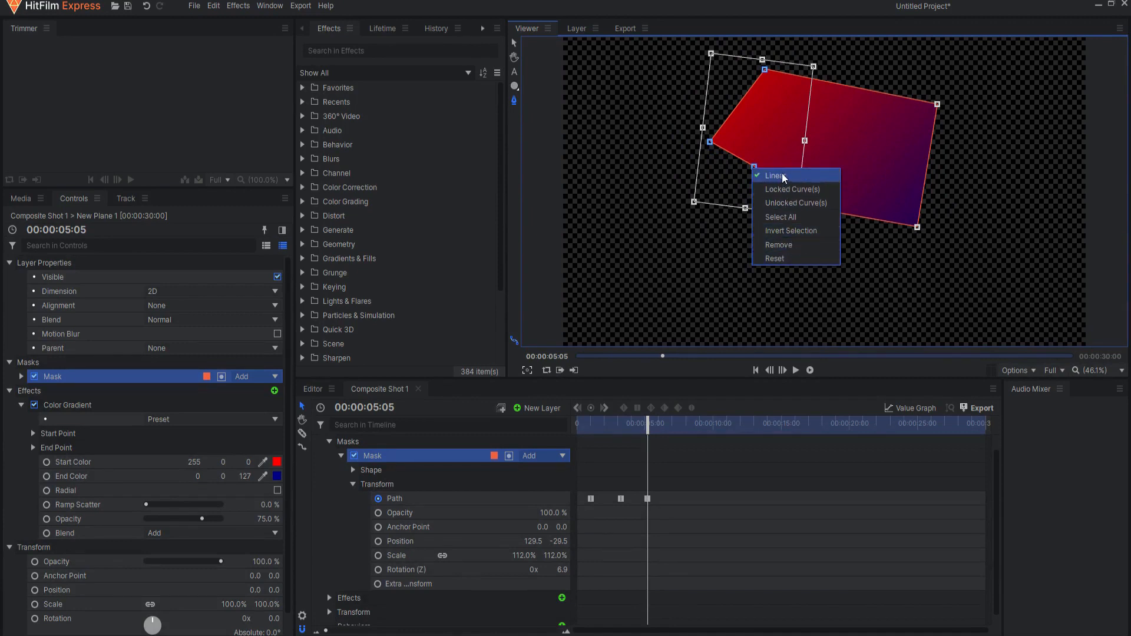
Select all mask points and drag the lower edge down into a taller shape near eight seconds
left_click(773, 175)
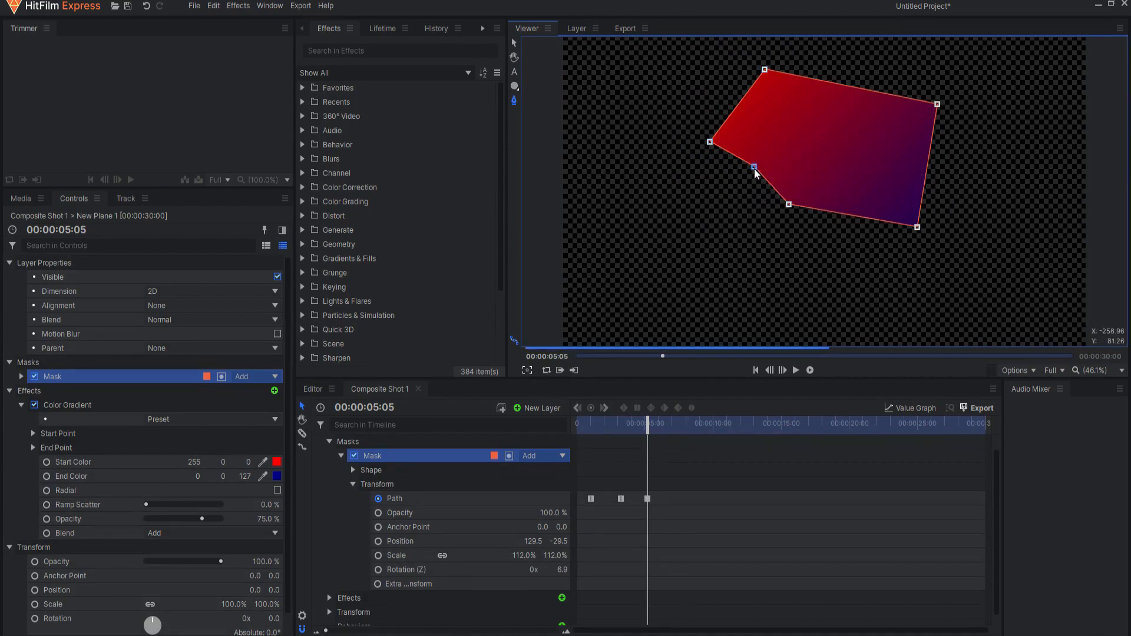
right_click(753, 166)
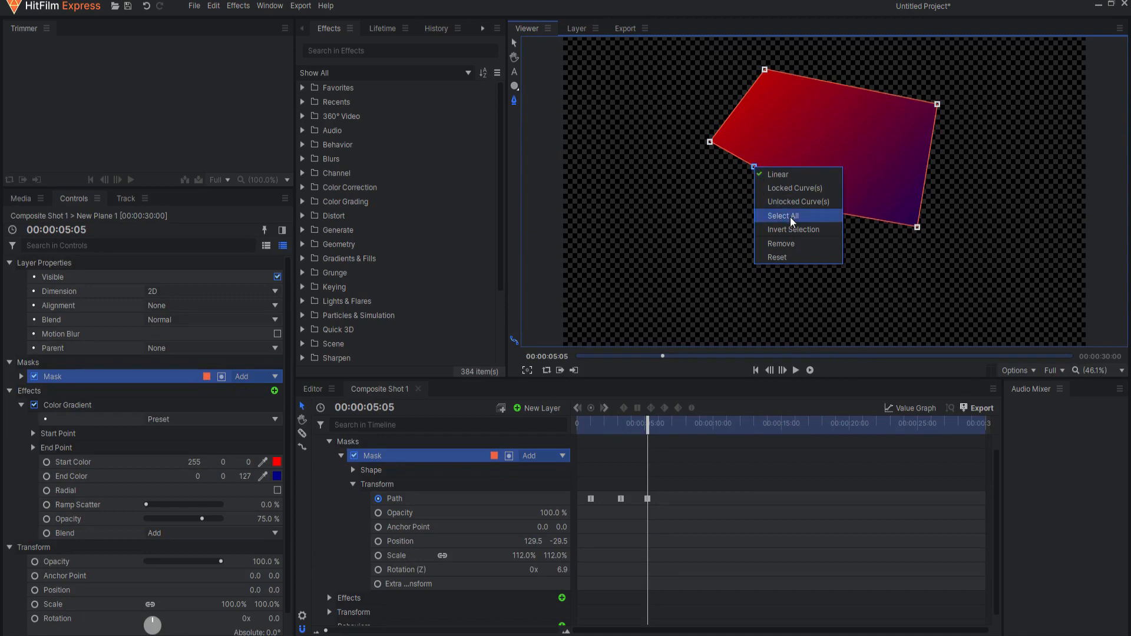
left_click(783, 216)
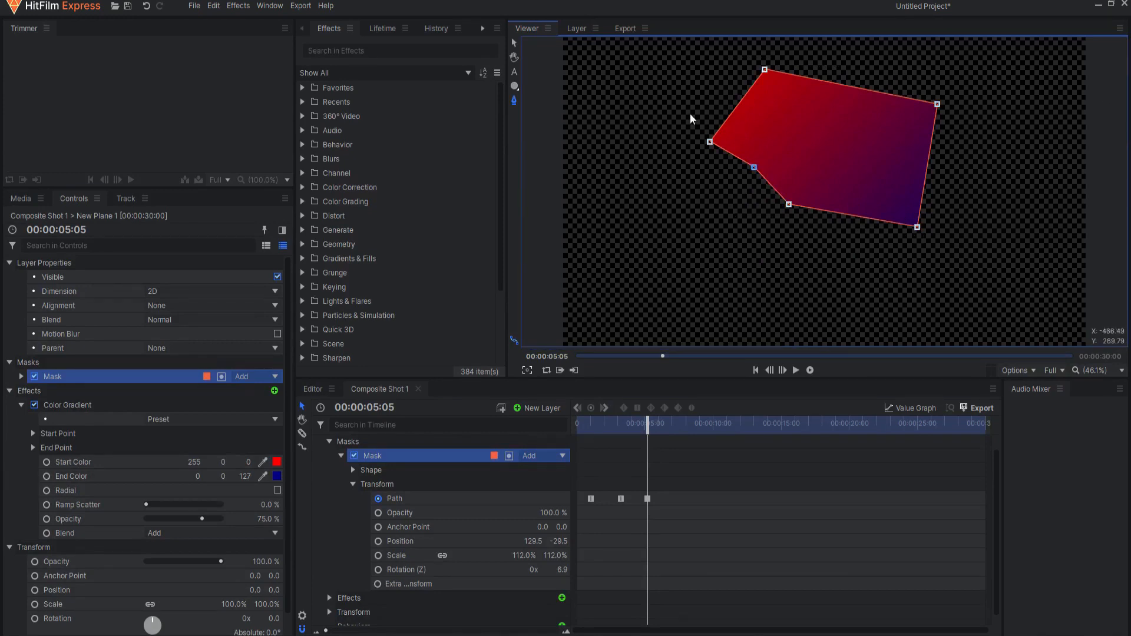
right_click(752, 168)
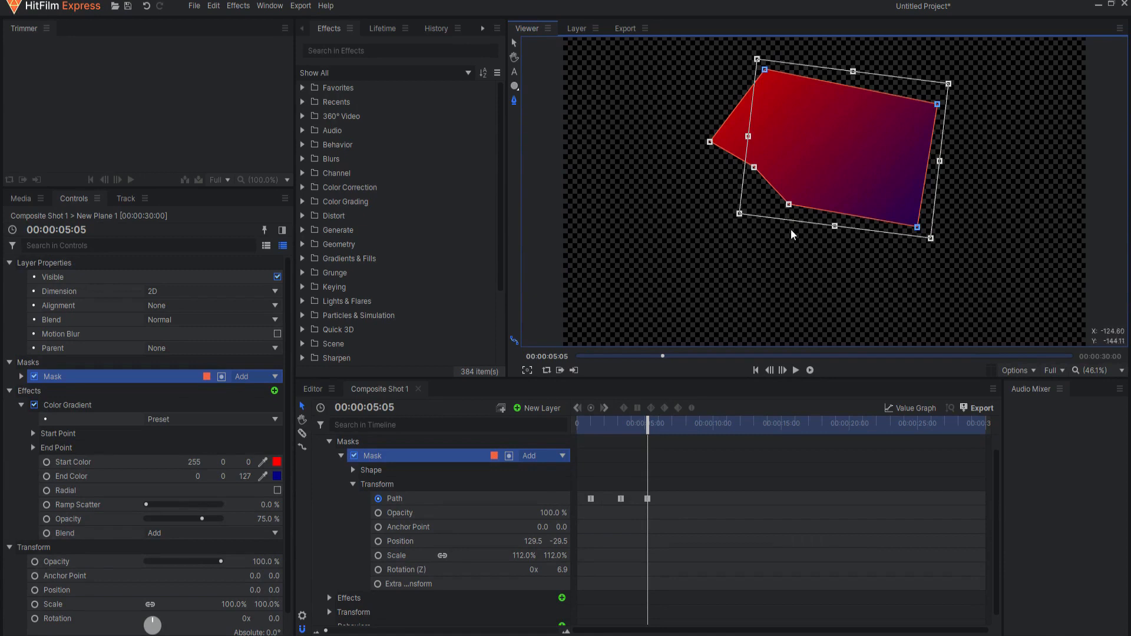
right_click(789, 204)
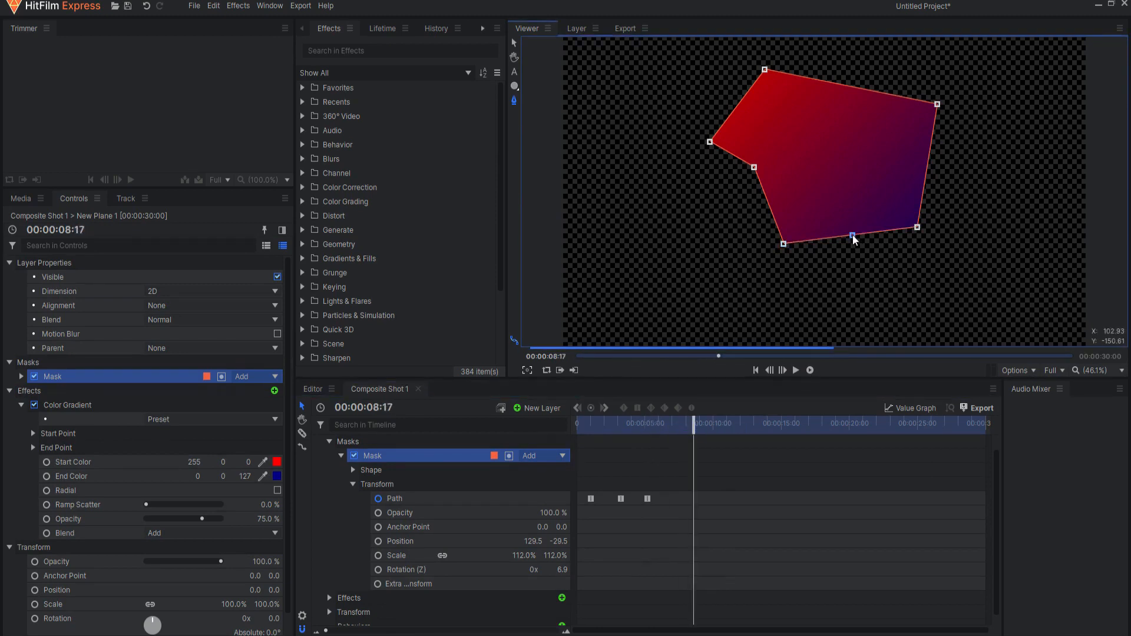
Scrub the playhead back to about one and three seconds to preview the mask morphing
left_click_drag(850, 237, 850, 234)
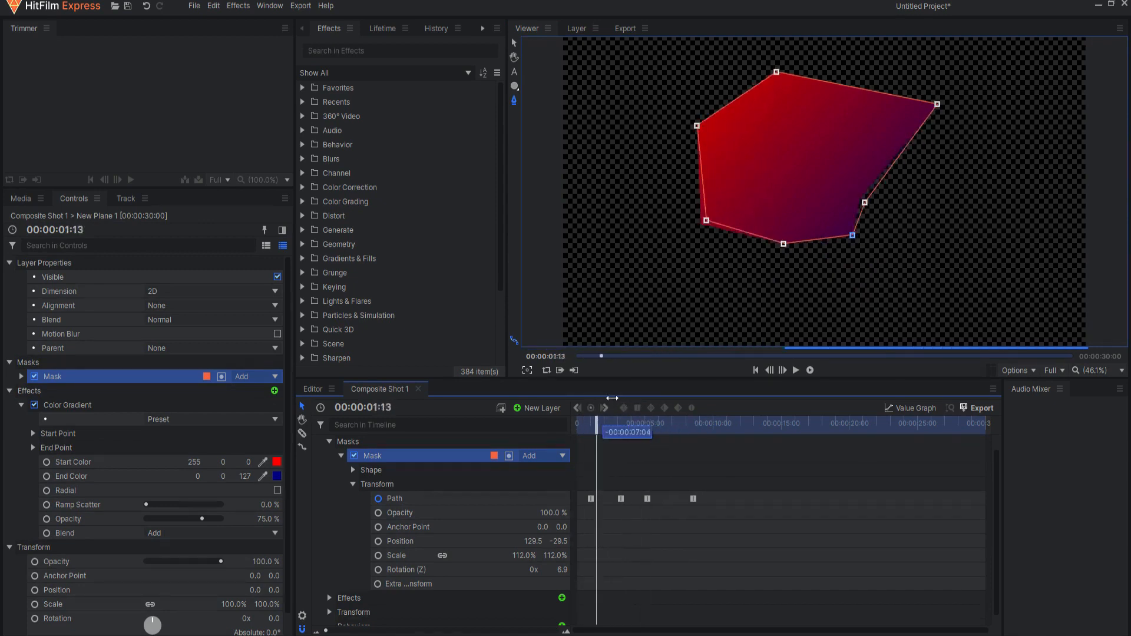
left_click_drag(595, 422, 616, 422)
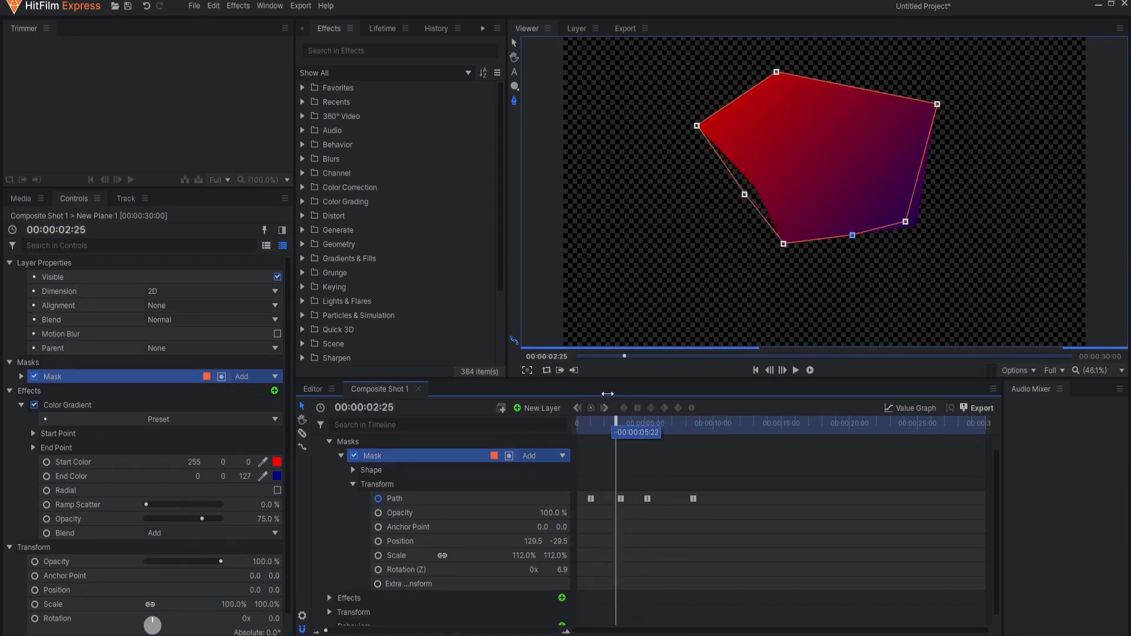